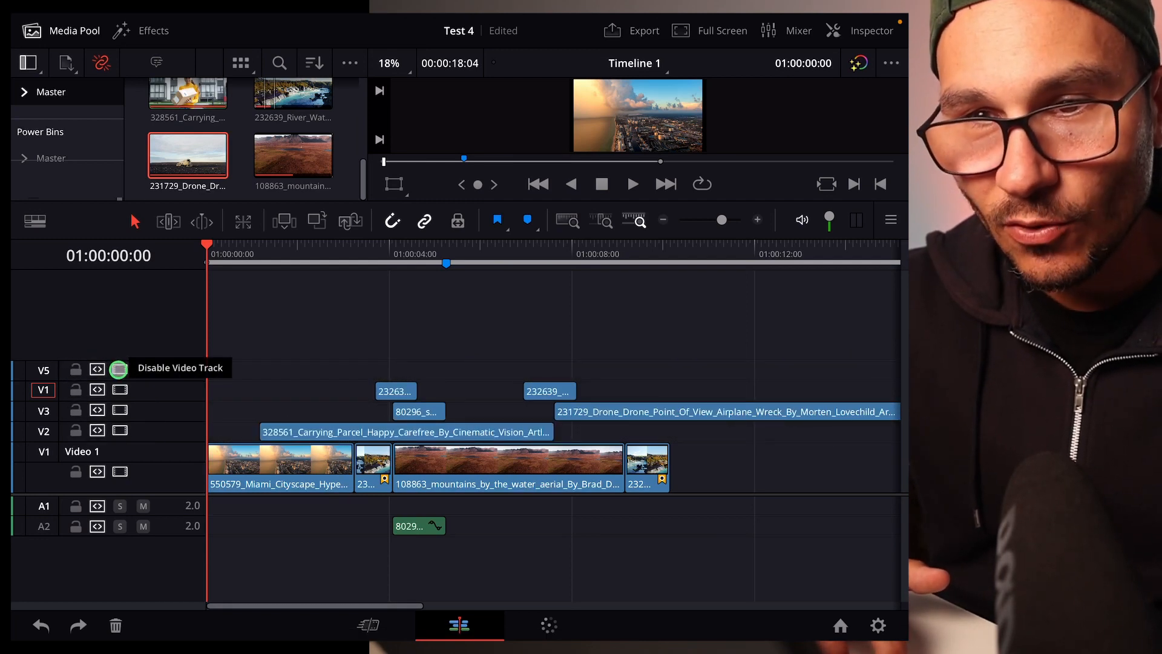
left_click(118, 369)
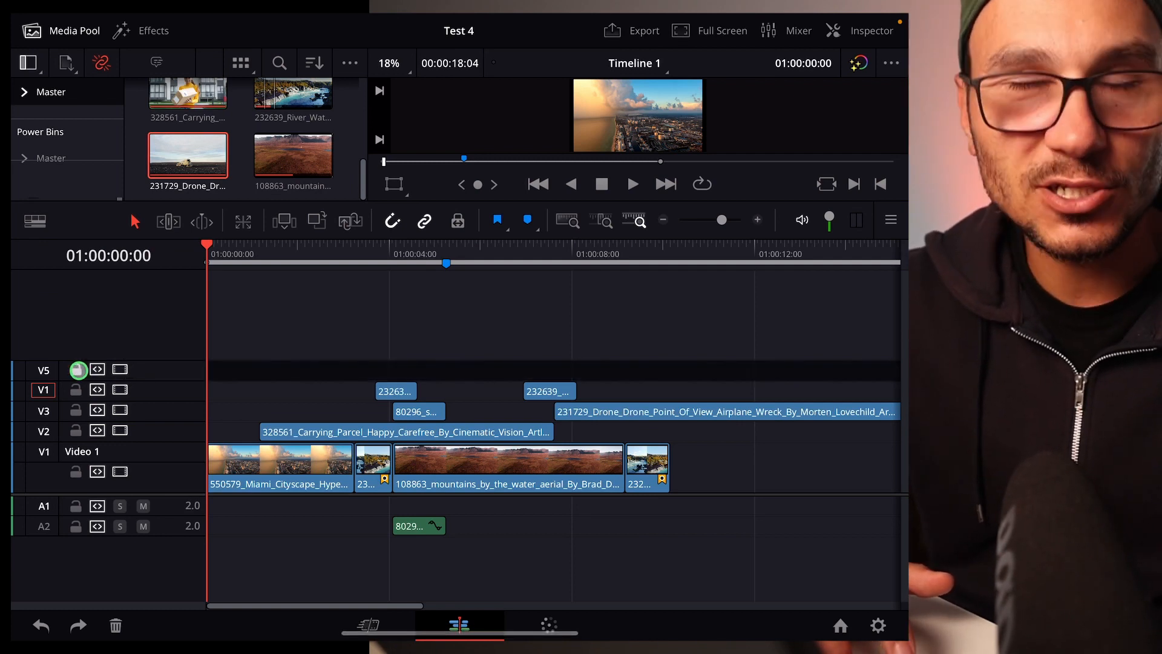
left_click(75, 370)
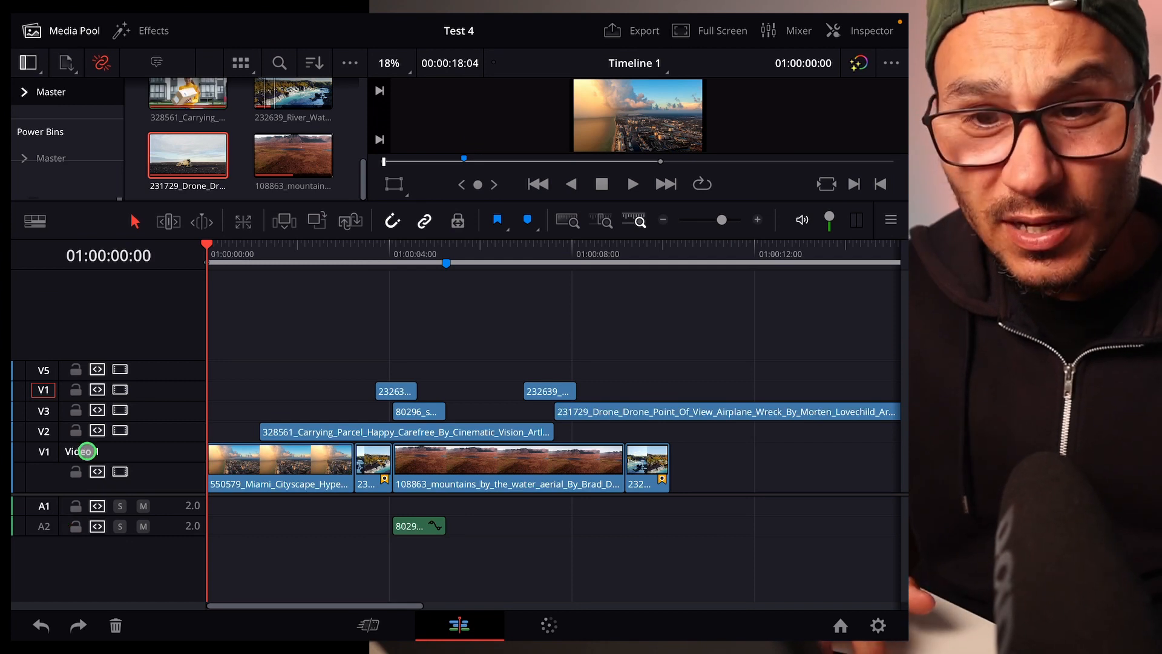
mouse_move(104, 470)
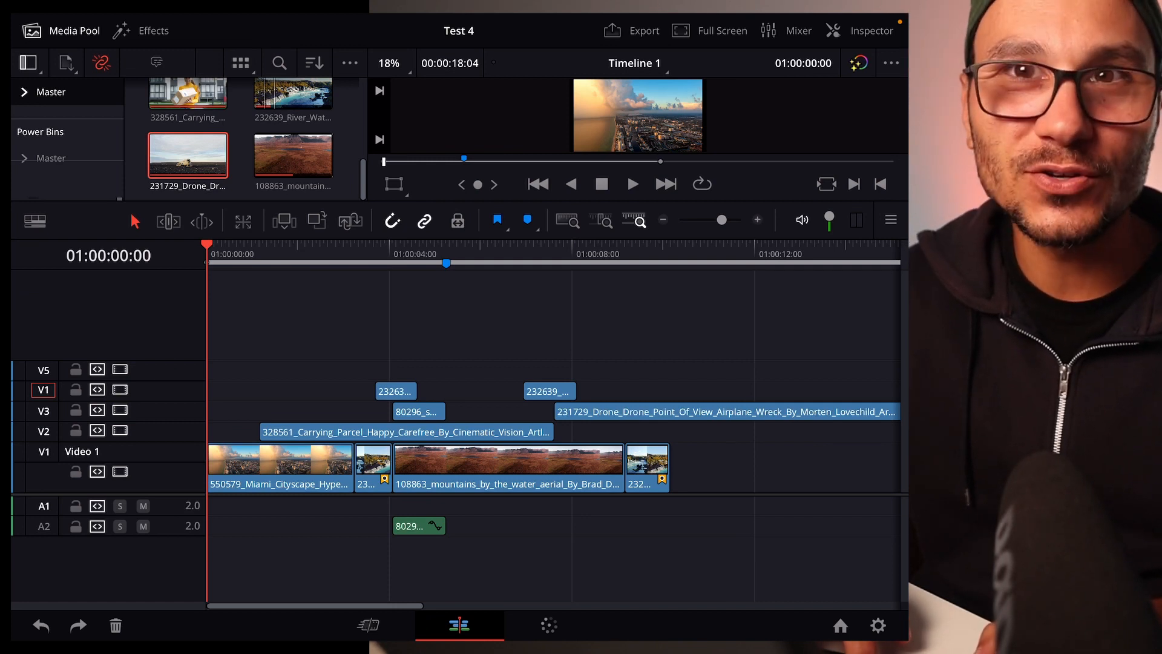
mouse_move(119, 408)
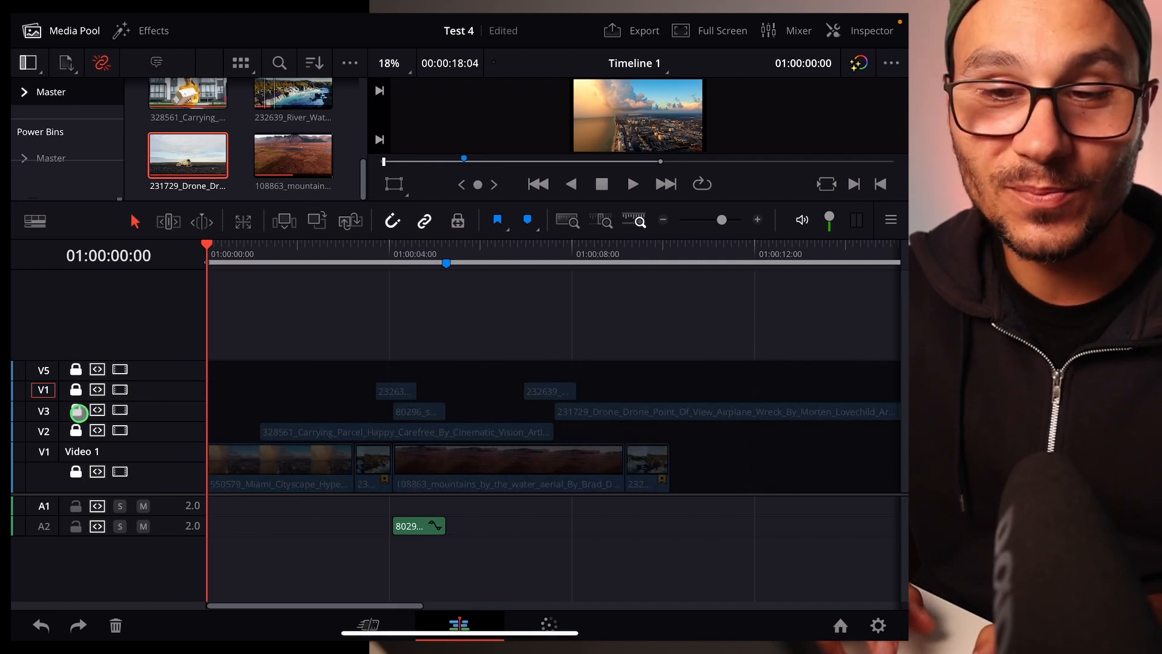
mouse_move(73, 410)
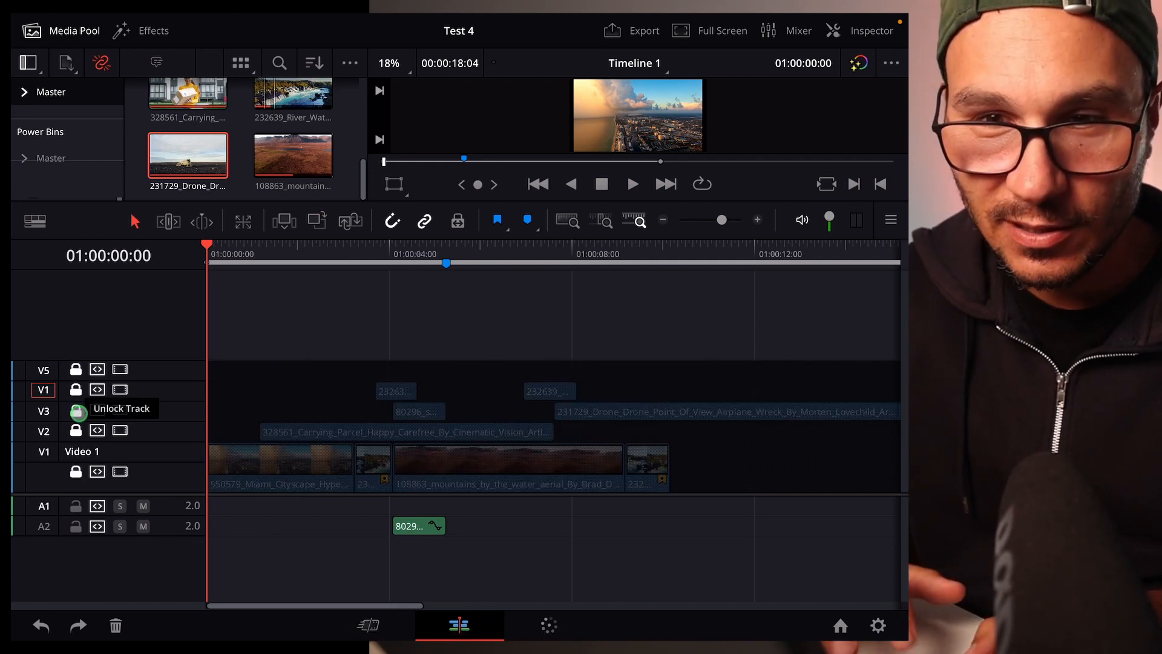
left_click(74, 410)
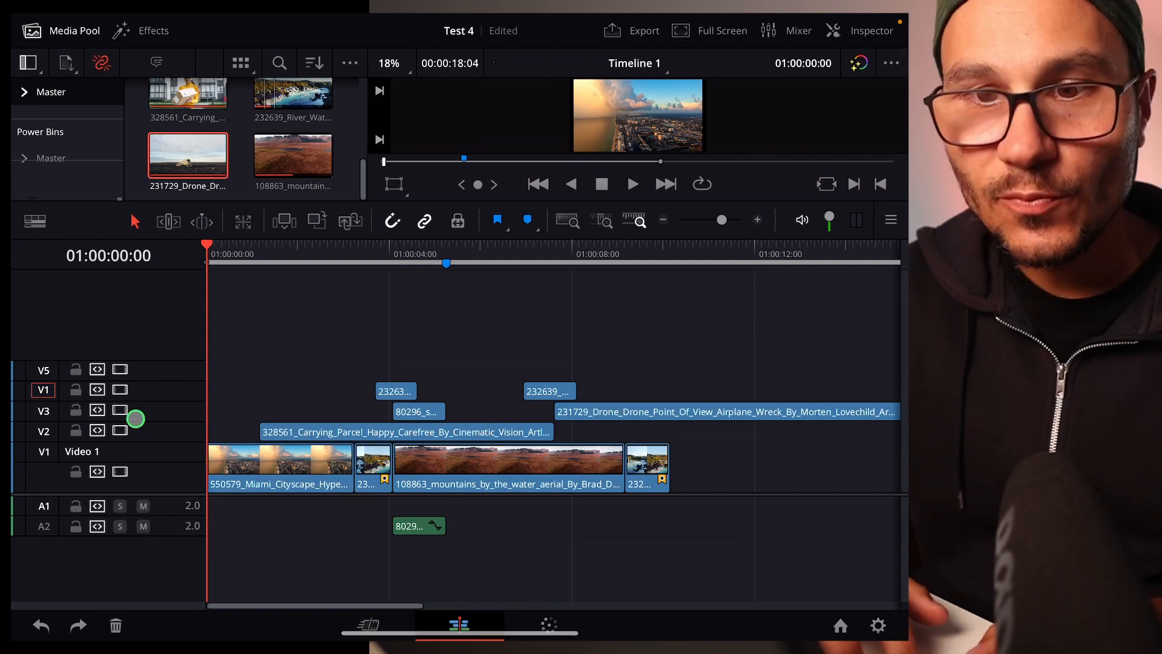